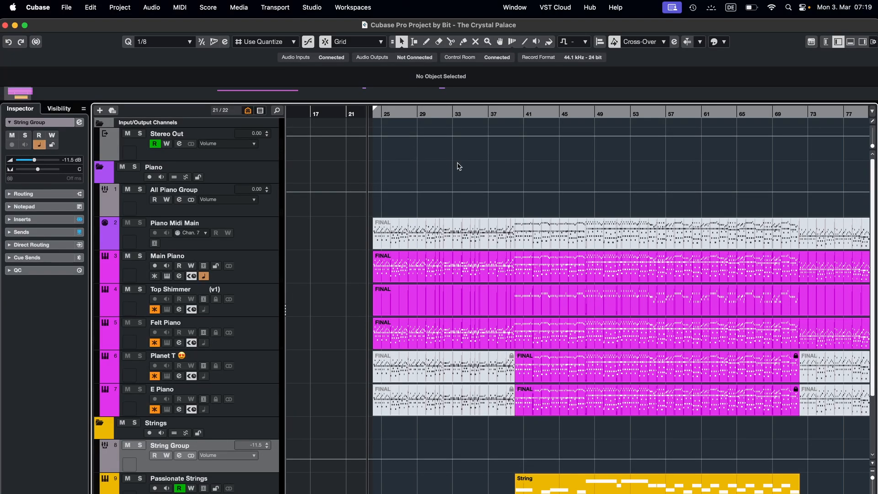
mouse_move(506, 187)
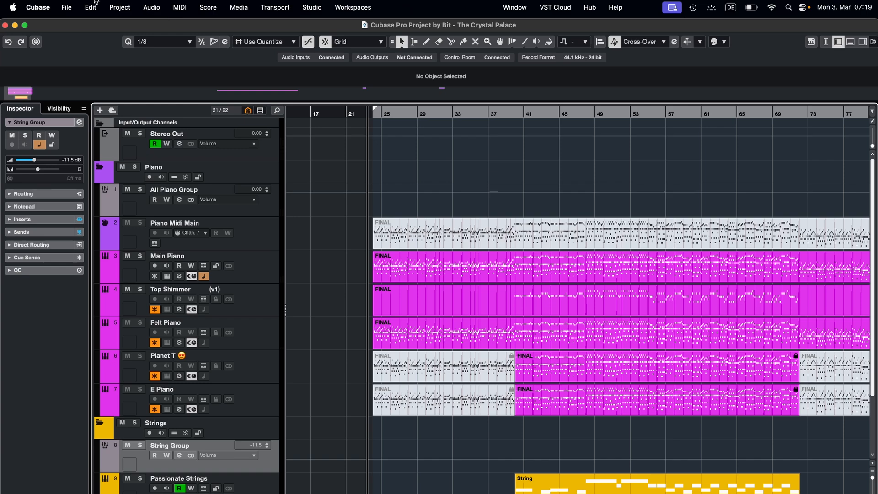
Bring up the Profile Manager from the Edit menu, listing the two Mecbono profiles
click(90, 7)
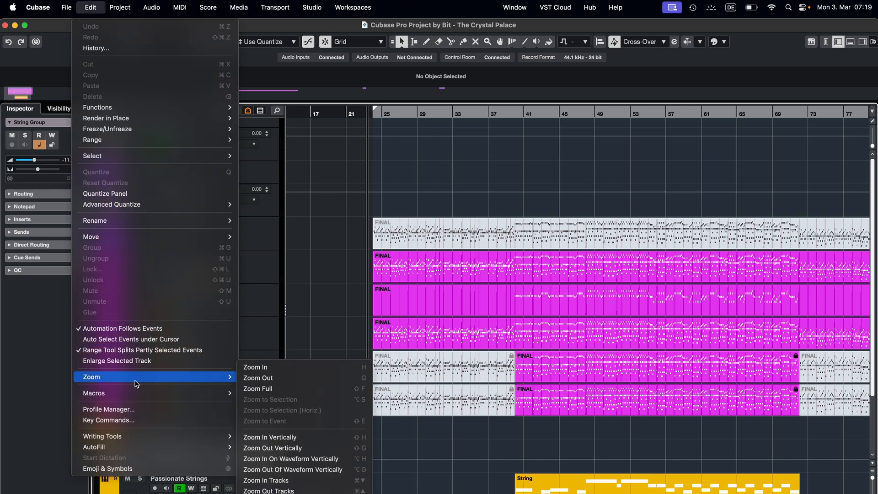
click(108, 409)
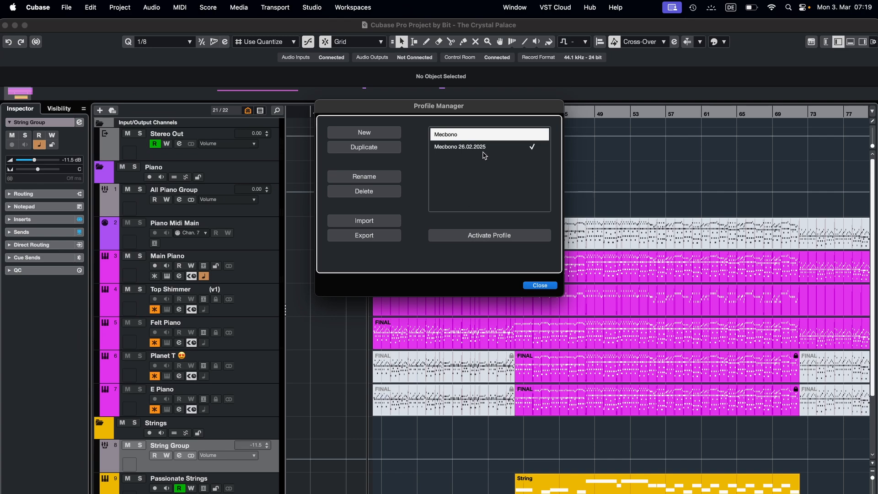
mouse_move(479, 154)
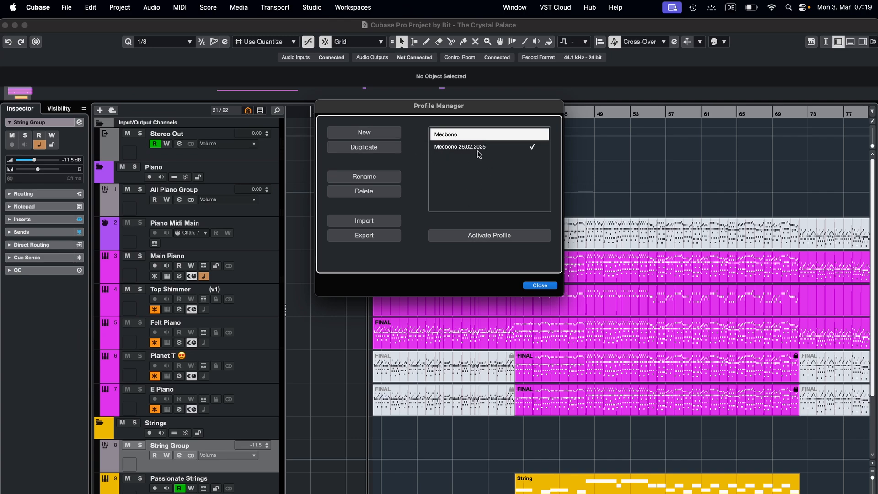
Export the Mecbono 26.02.2025 profile as 'New Prof...' .srf file to the Desktop
click(480, 146)
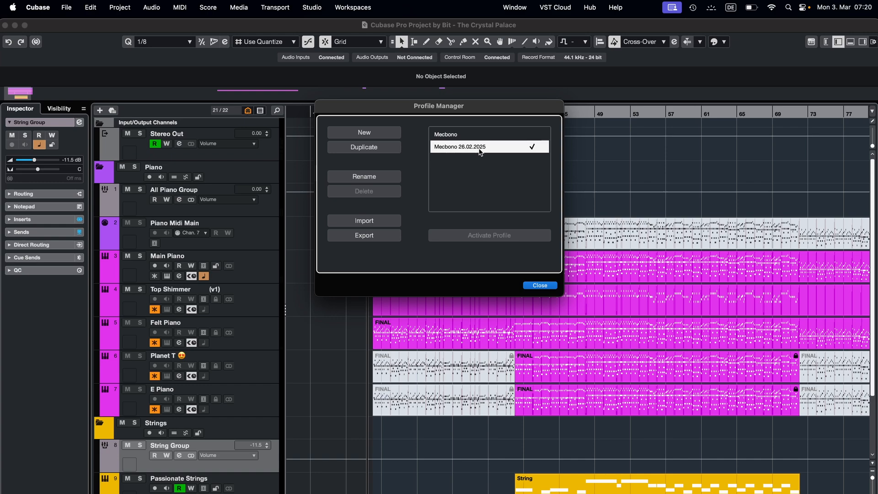
click(364, 132)
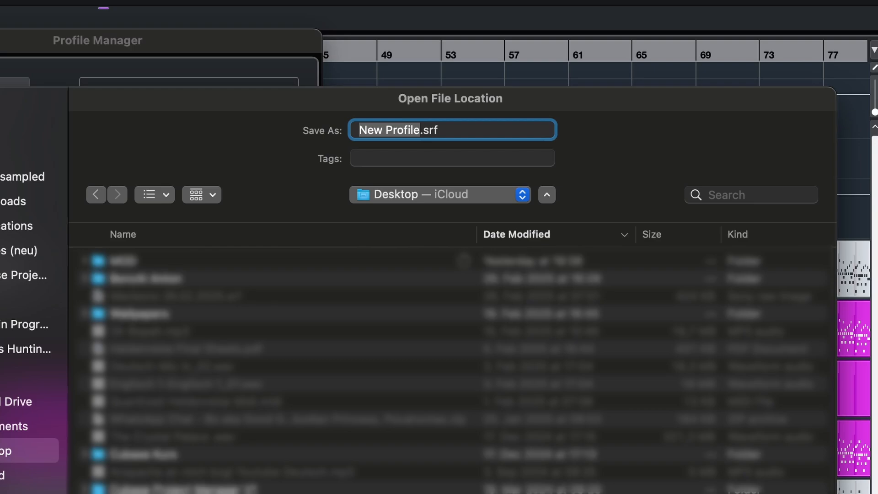
text(N.srf)
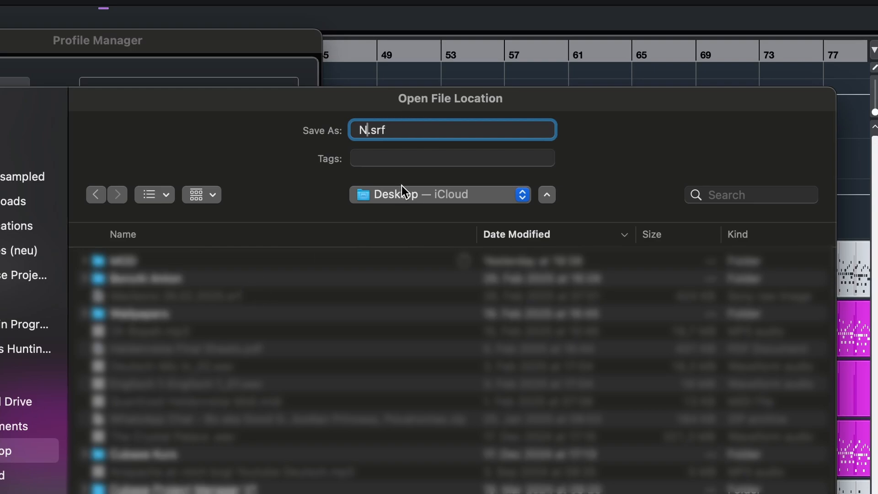
text(ew Prof)
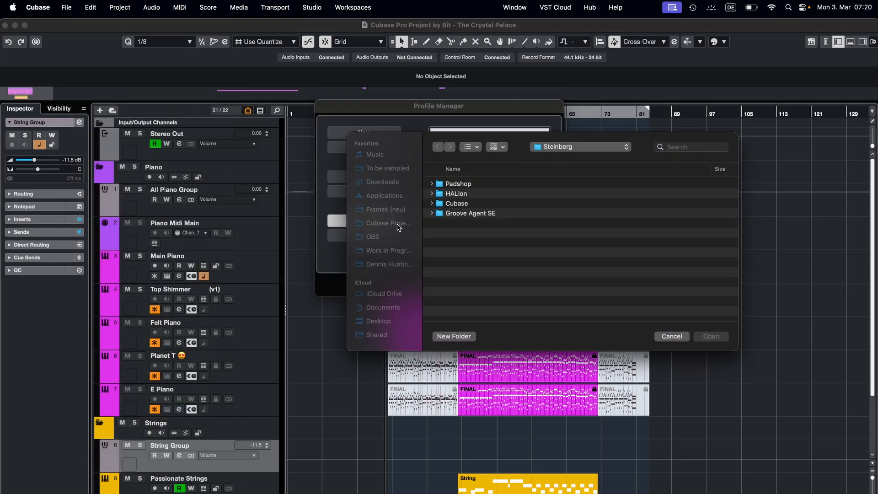
Import the saved profile file and select the resulting New Profile-01 entry
click(379, 321)
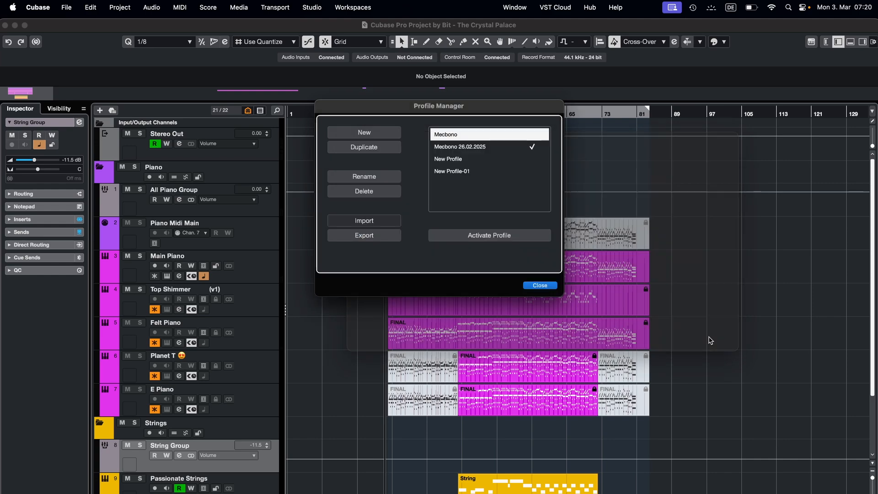
click(452, 171)
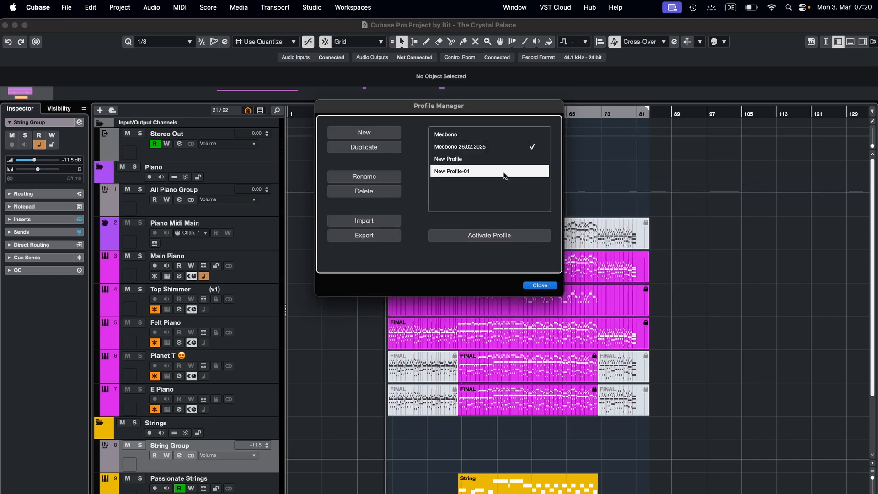
Activate New Profile-01, accept the restart notice, and close the Profile Manager
click(489, 235)
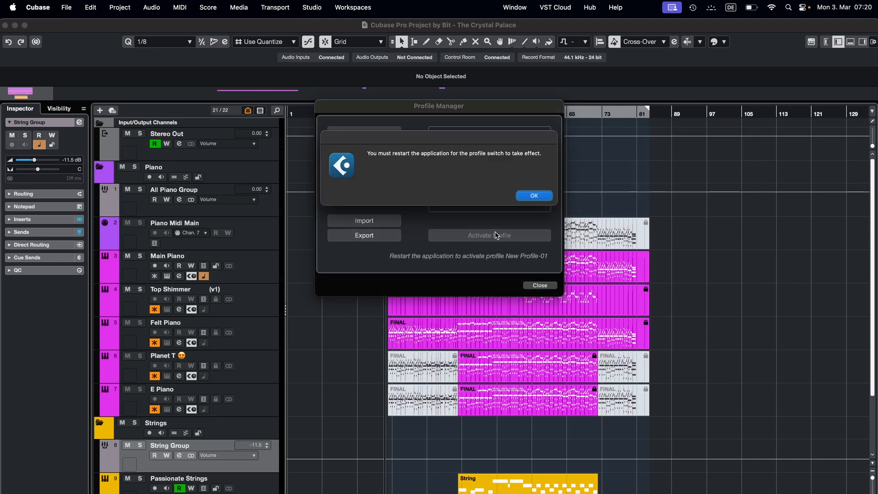
click(535, 196)
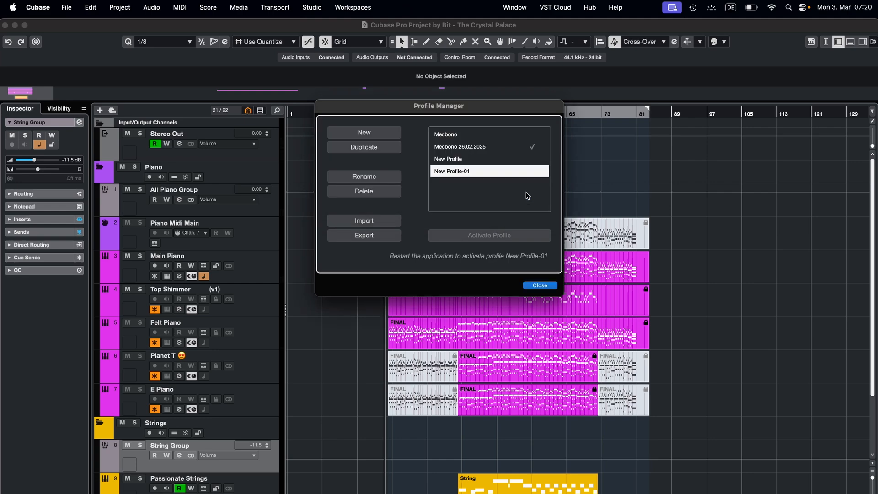
click(472, 147)
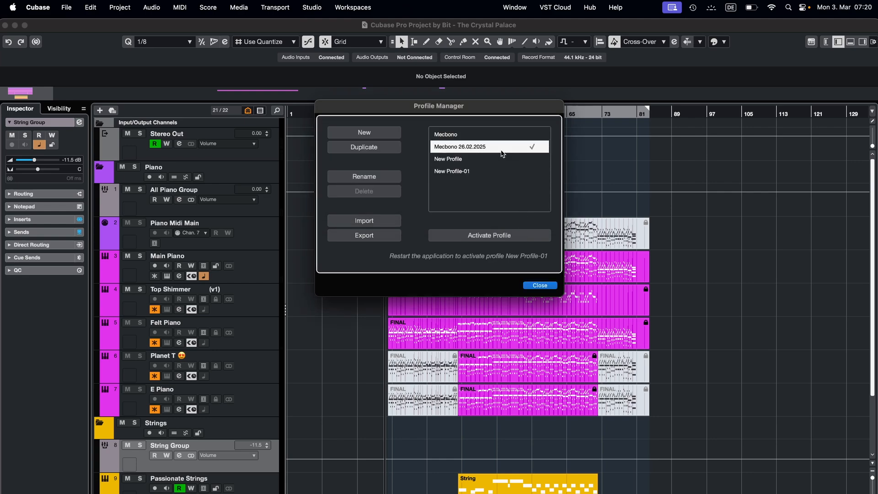
click(452, 171)
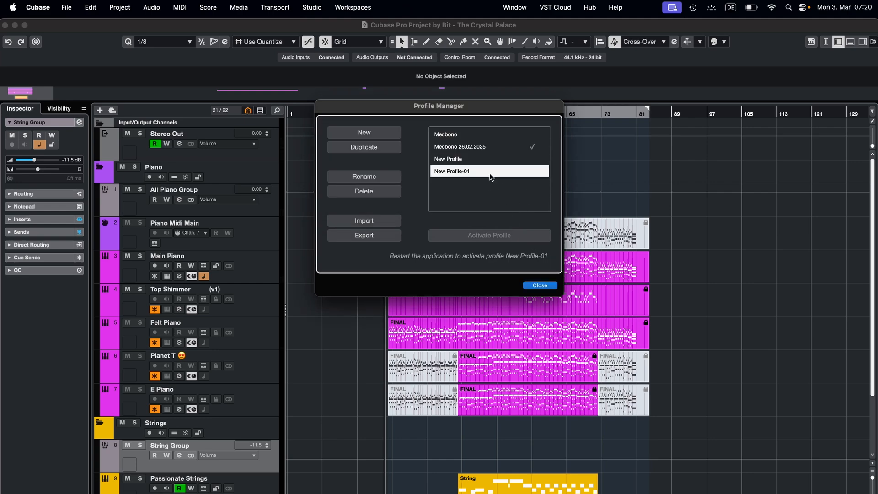
click(540, 286)
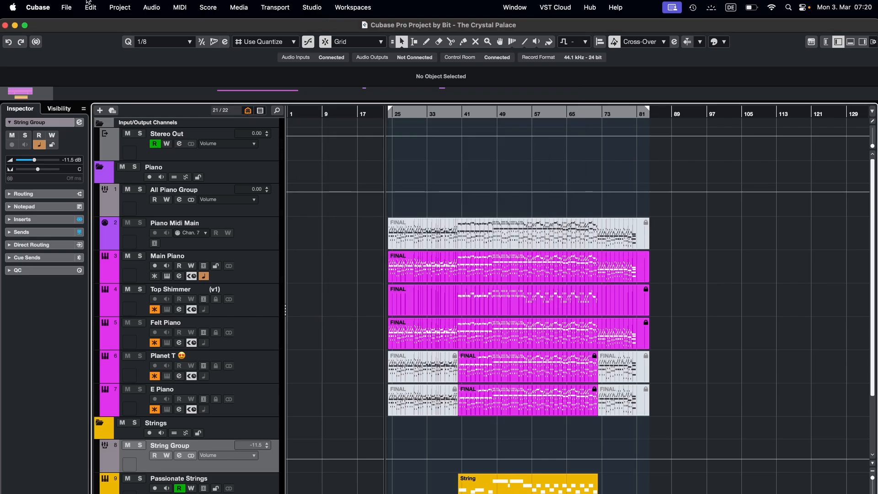